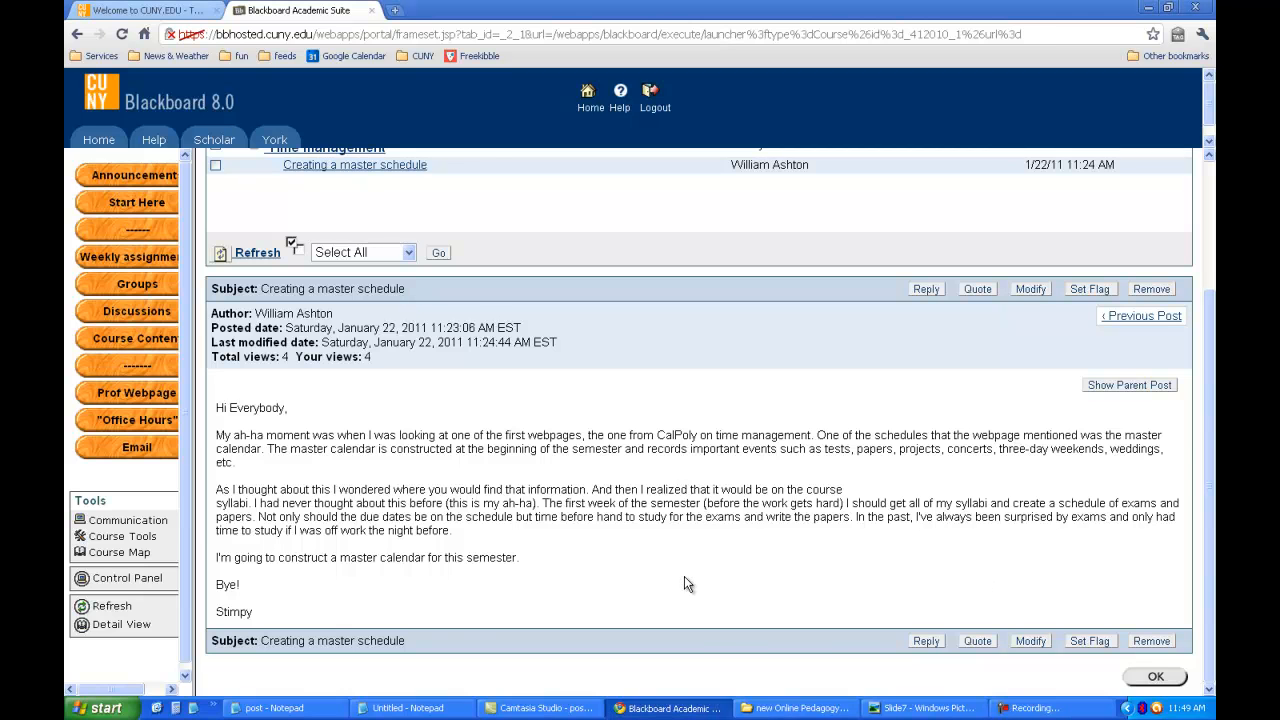
Bring up the Notepad notes holding the drafted reply to Stimpy.
scroll("up", 3)
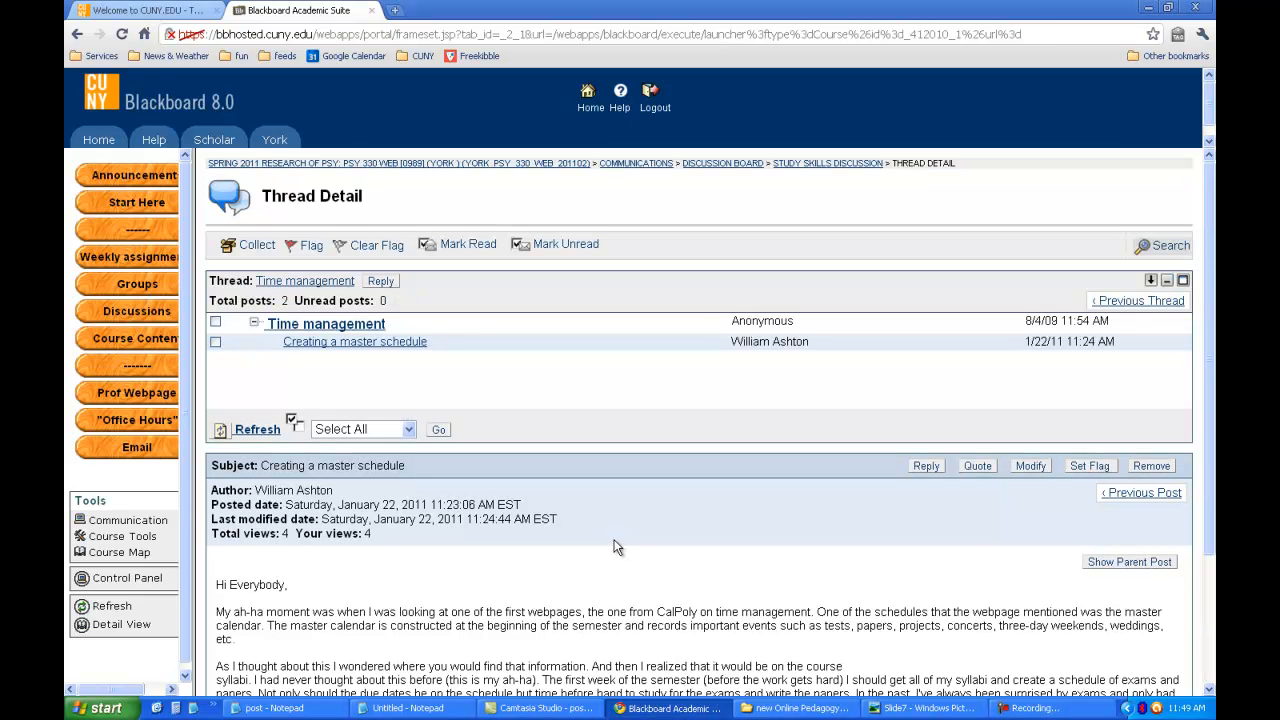
mouse_move(336, 324)
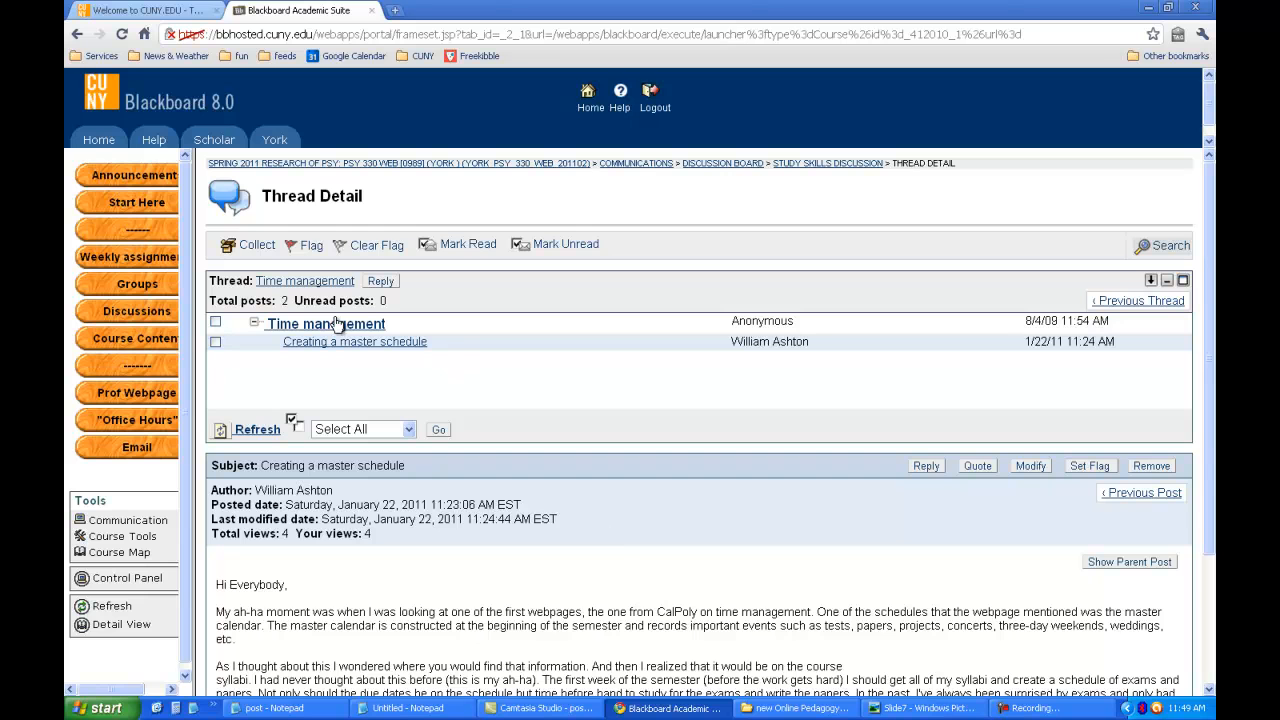
mouse_move(428, 414)
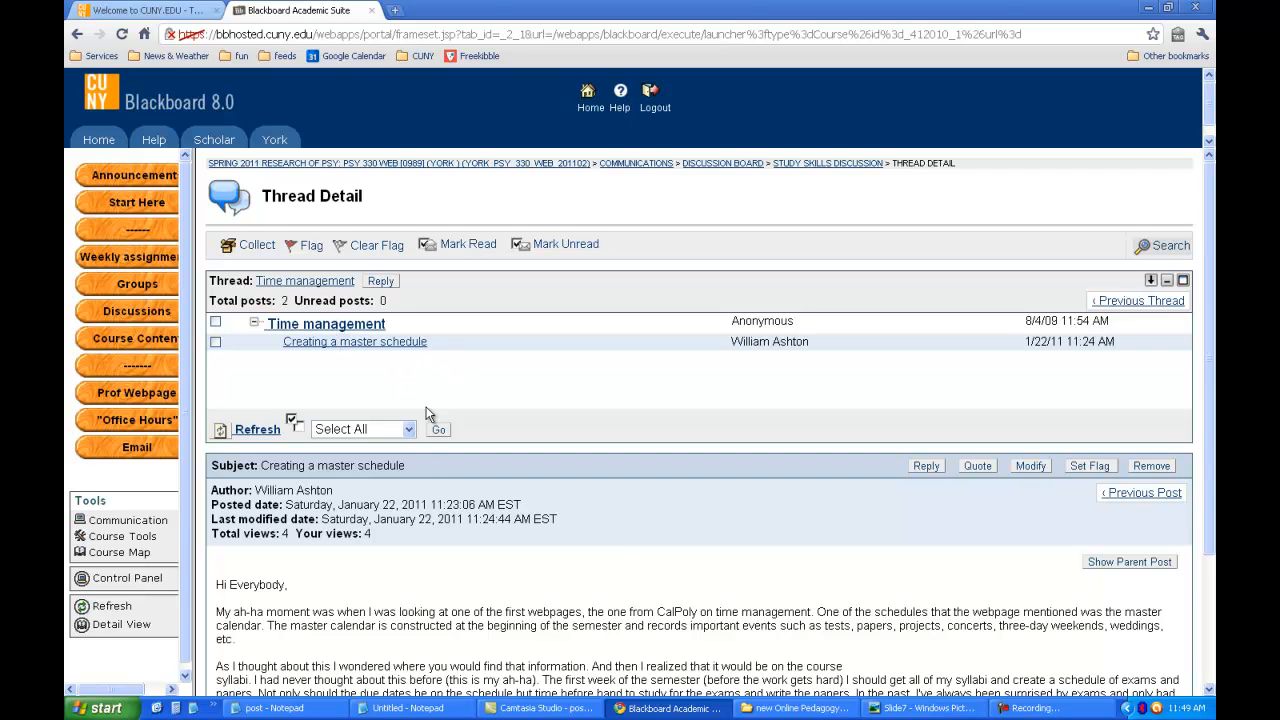
scroll("down", 3)
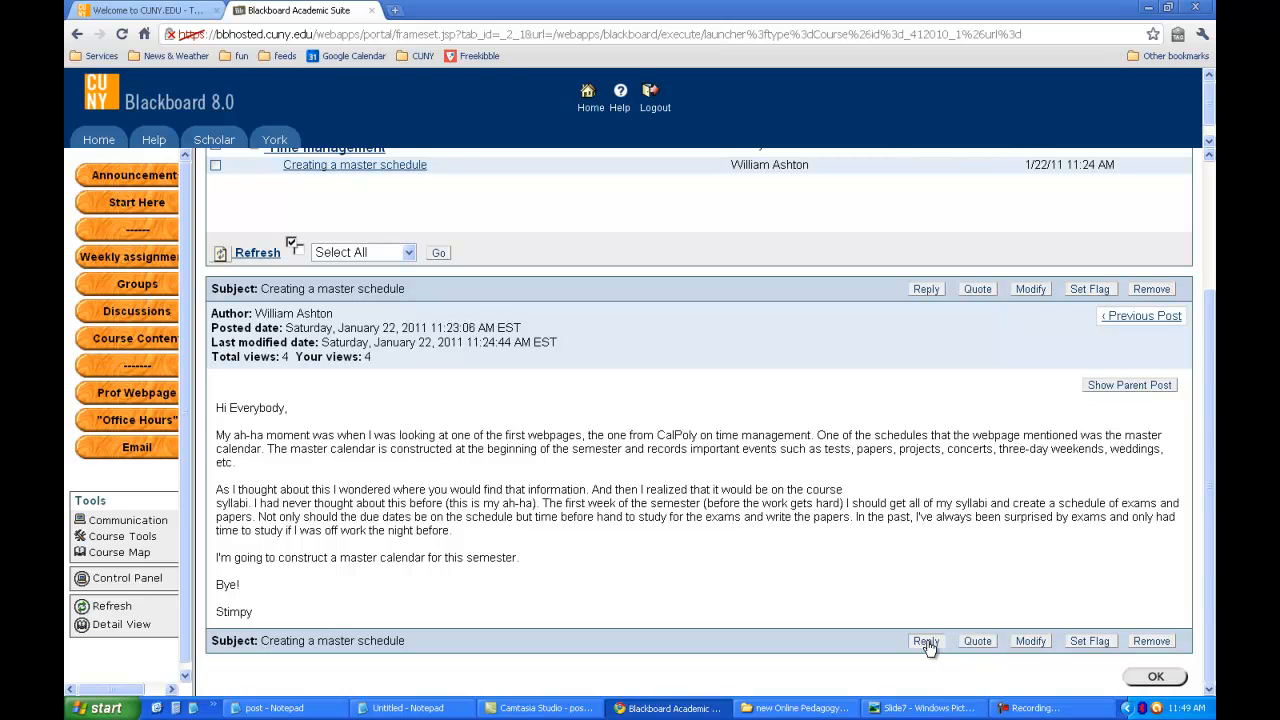
mouse_move(970, 644)
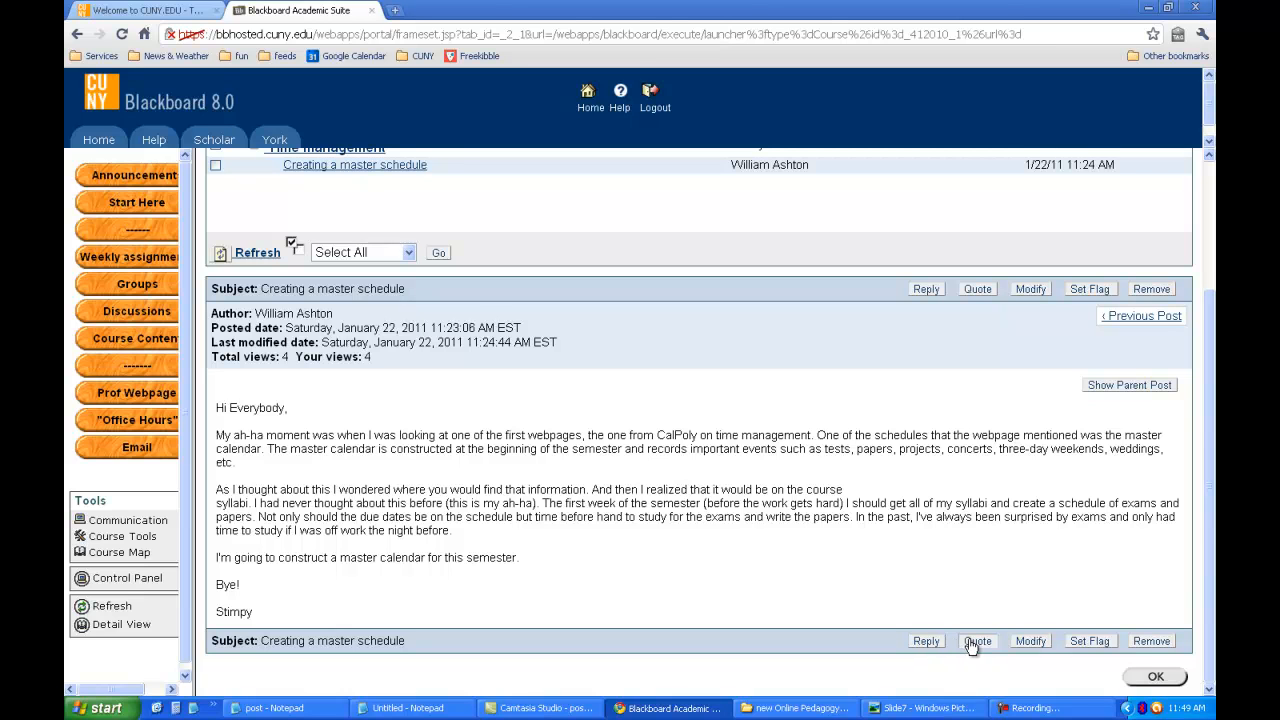
mouse_move(924, 640)
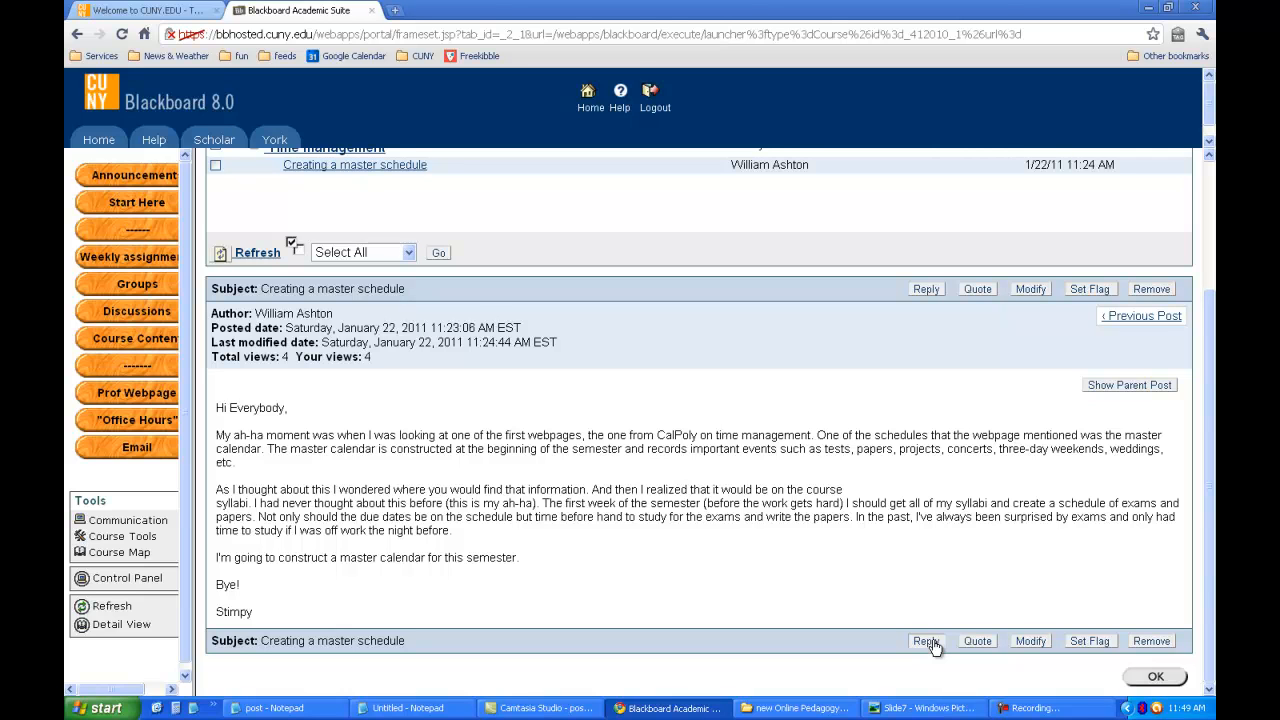
mouse_move(976, 640)
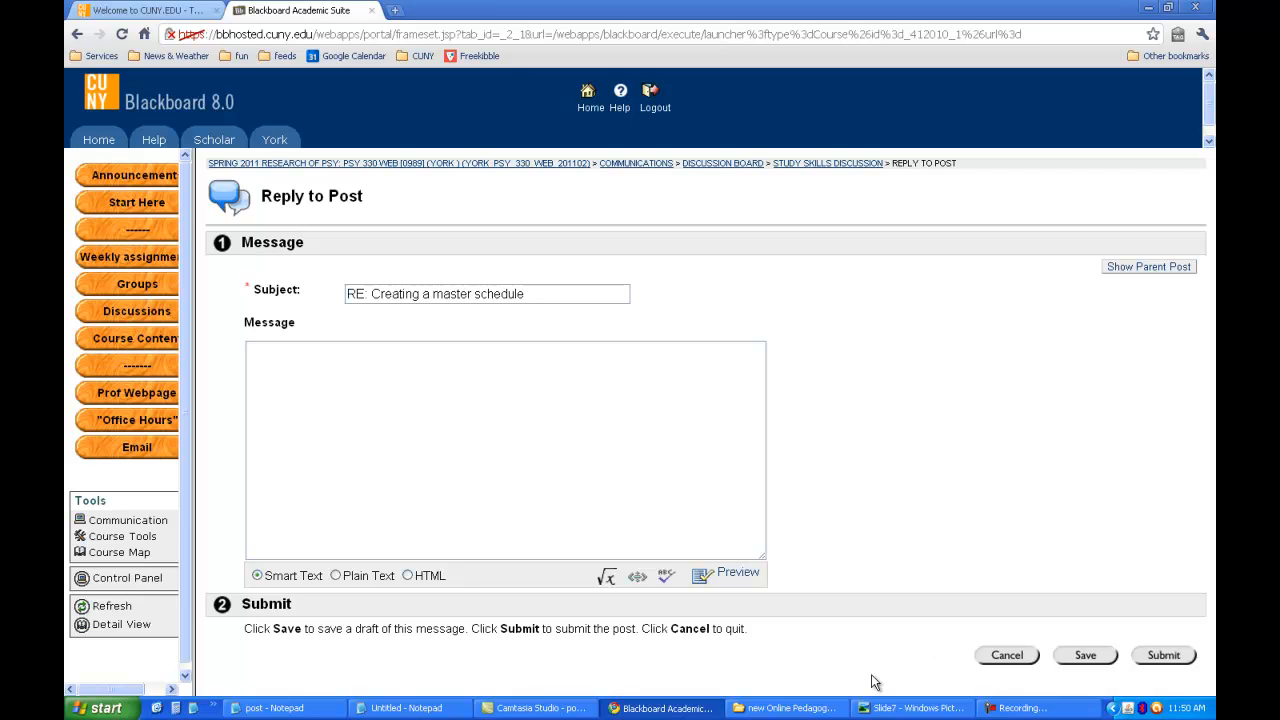
mouse_move(410, 708)
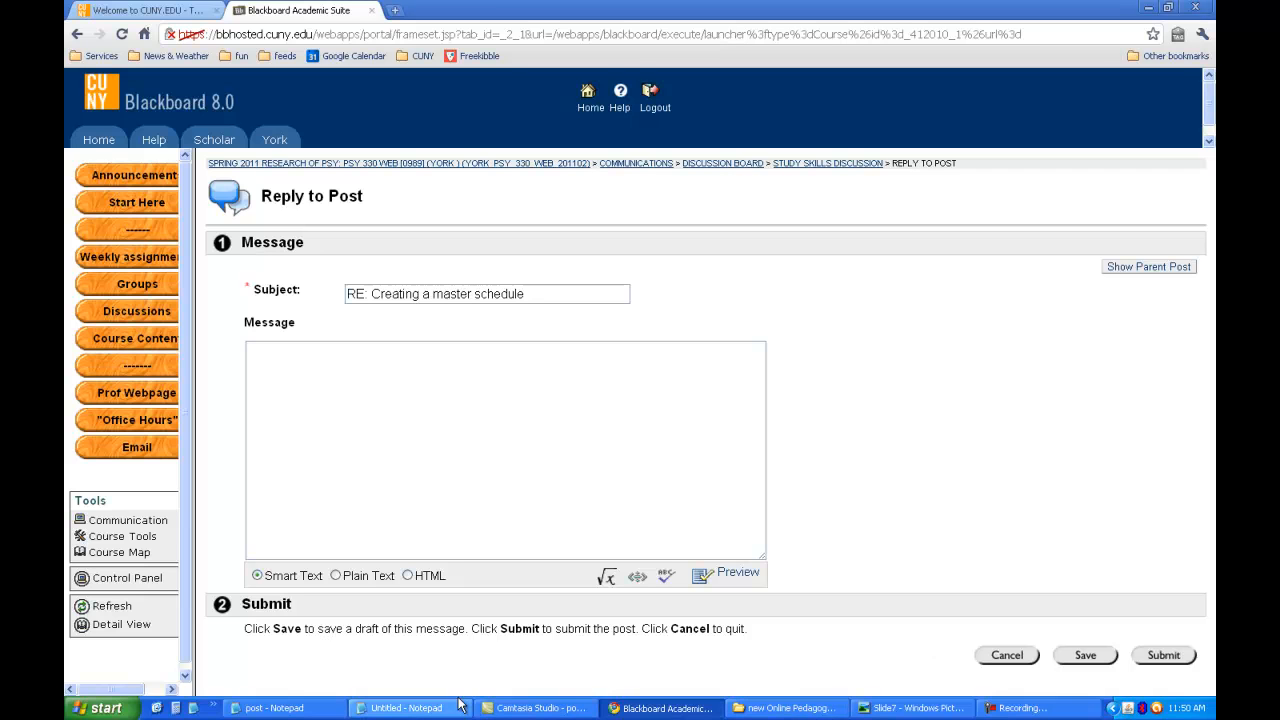
left_click(270, 708)
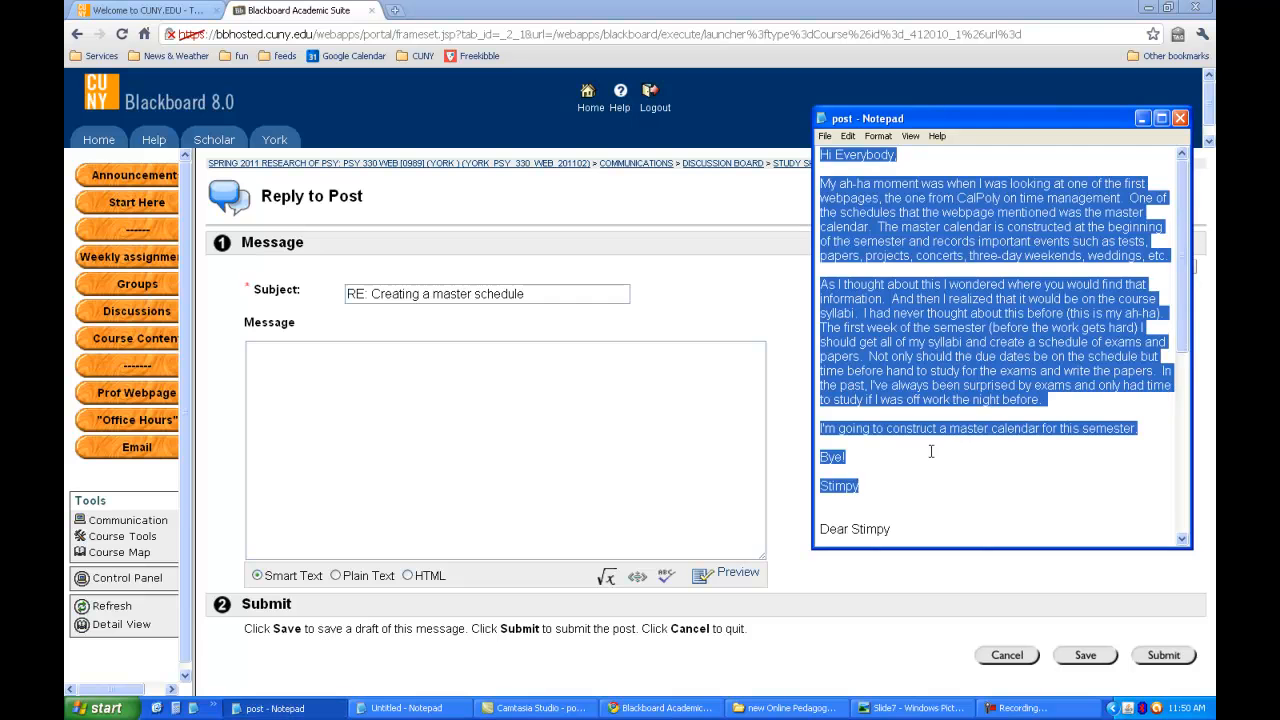
Submit the 'Dear Stimpy' message as the reply 'RE: Creating a master schedule'.
scroll("down", 3)
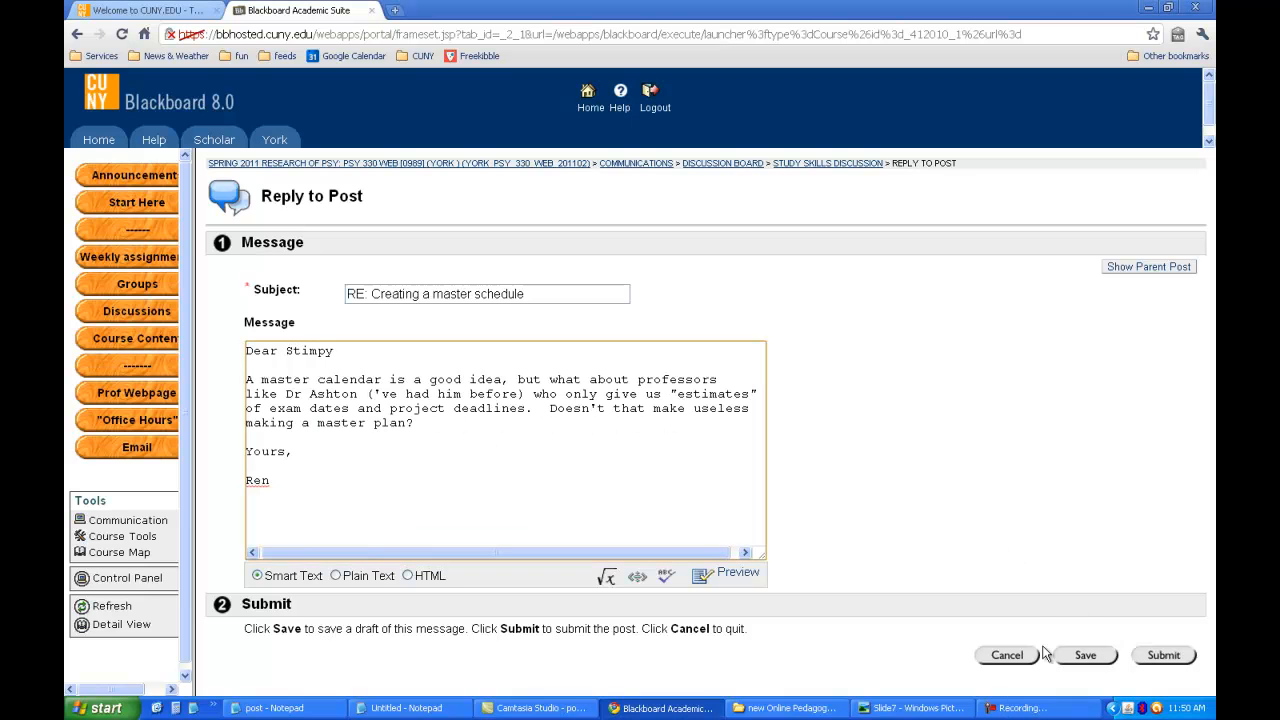
mouse_move(968, 420)
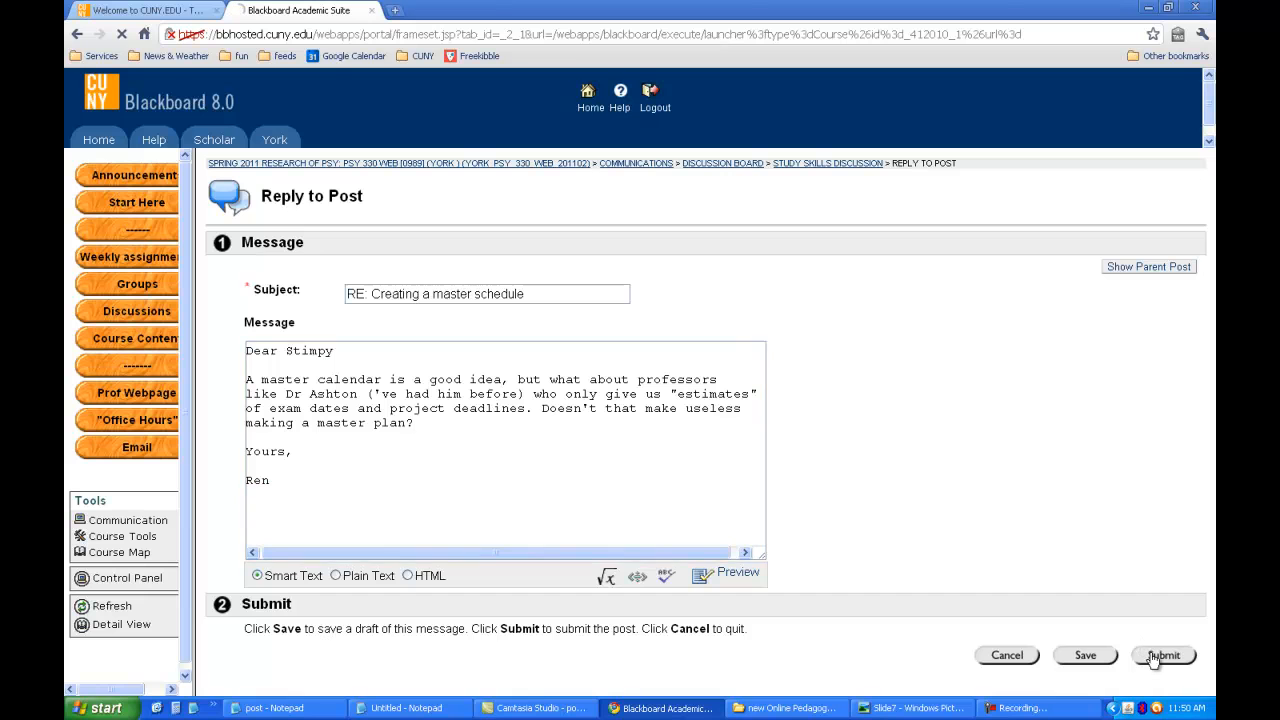
left_click(1162, 656)
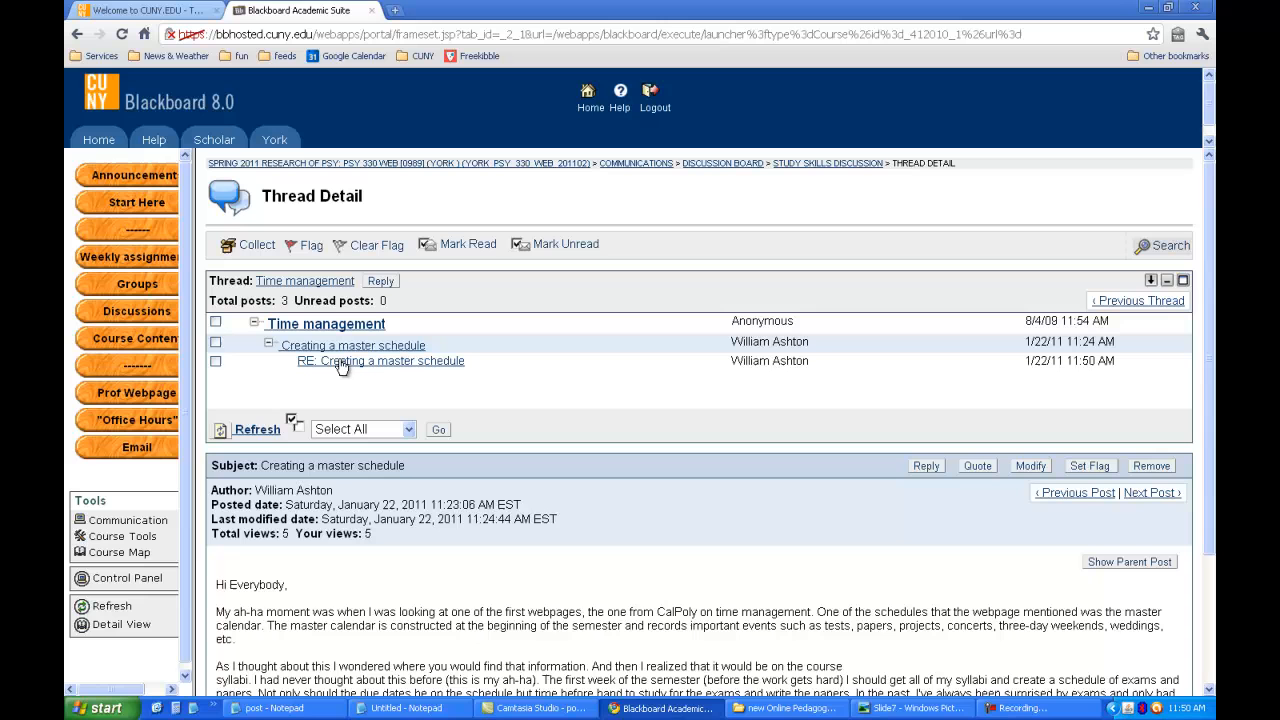
mouse_move(348, 374)
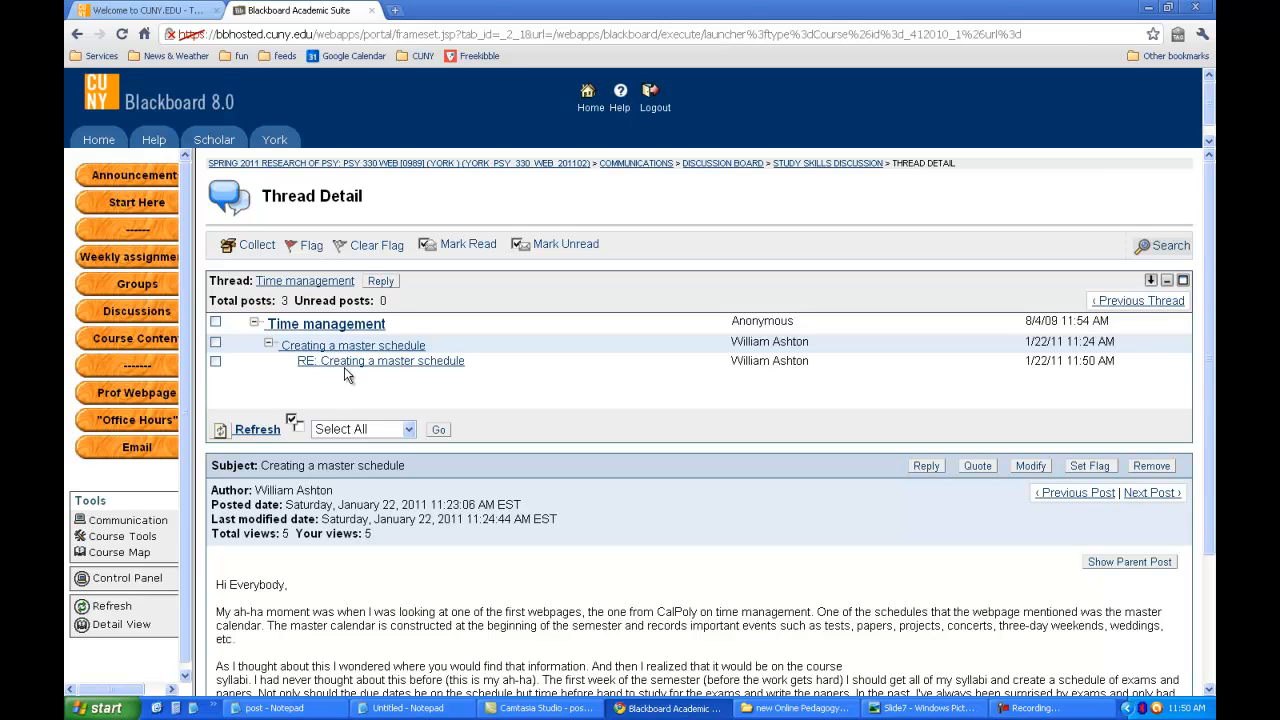
mouse_move(348, 364)
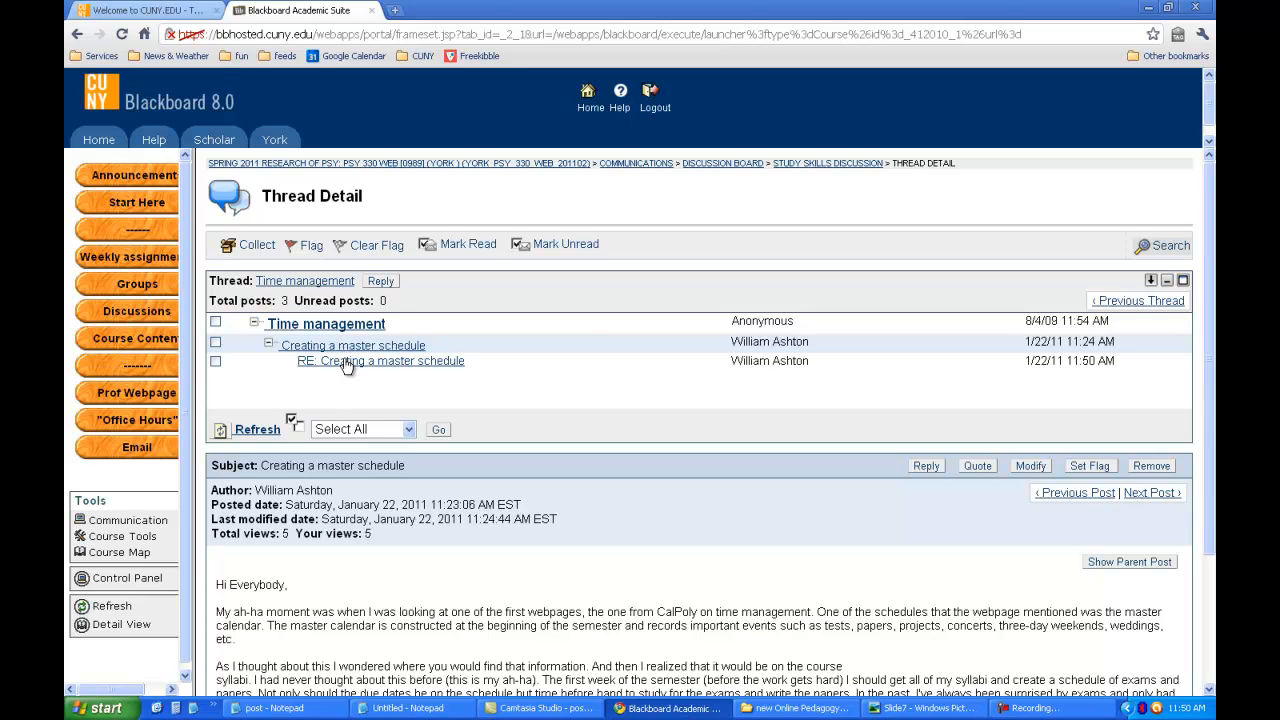